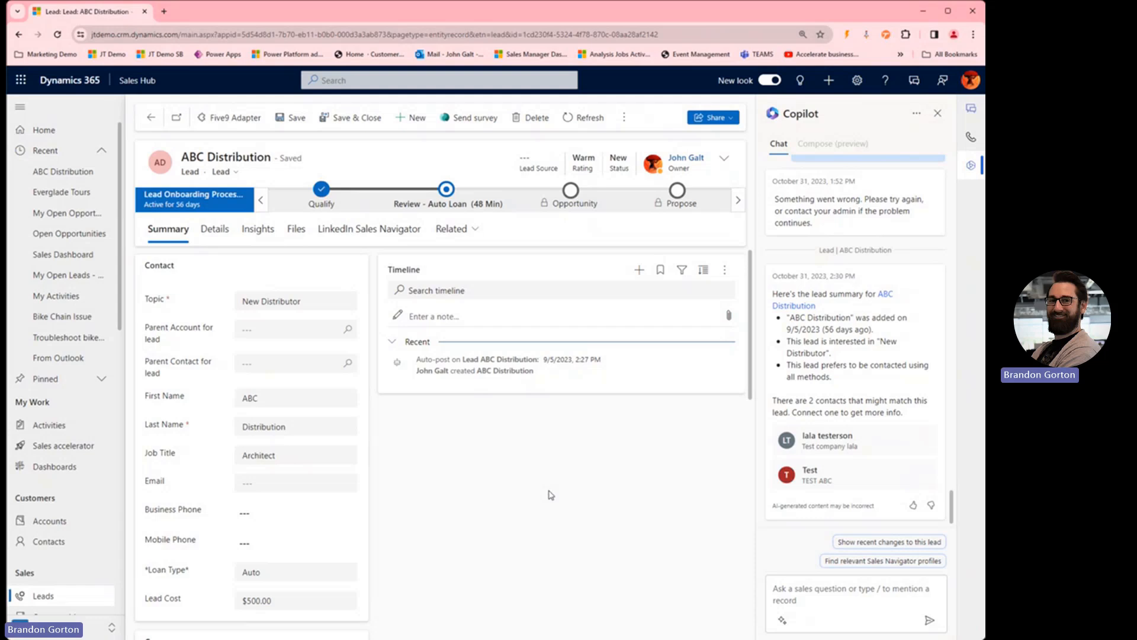
mouse_move(590, 448)
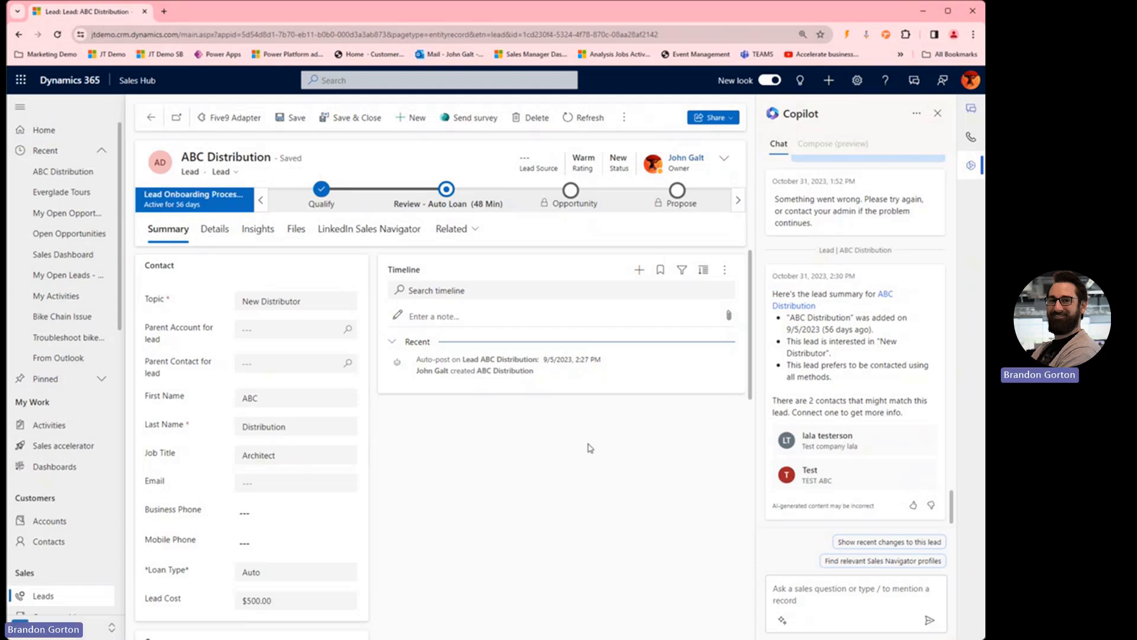
mouse_move(589, 480)
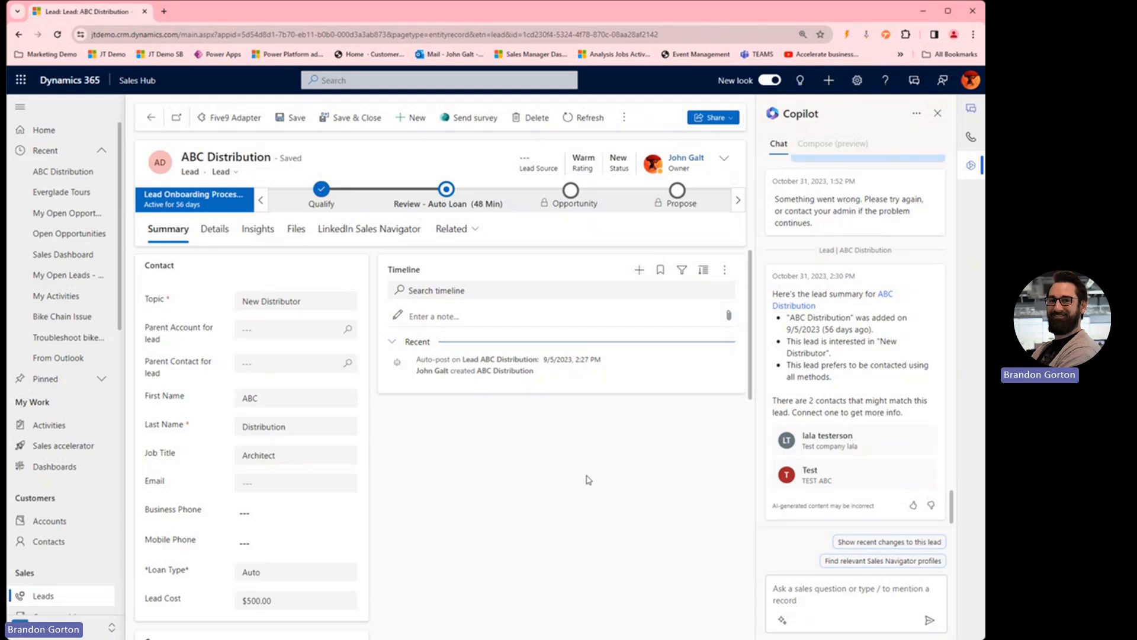
mouse_move(556, 403)
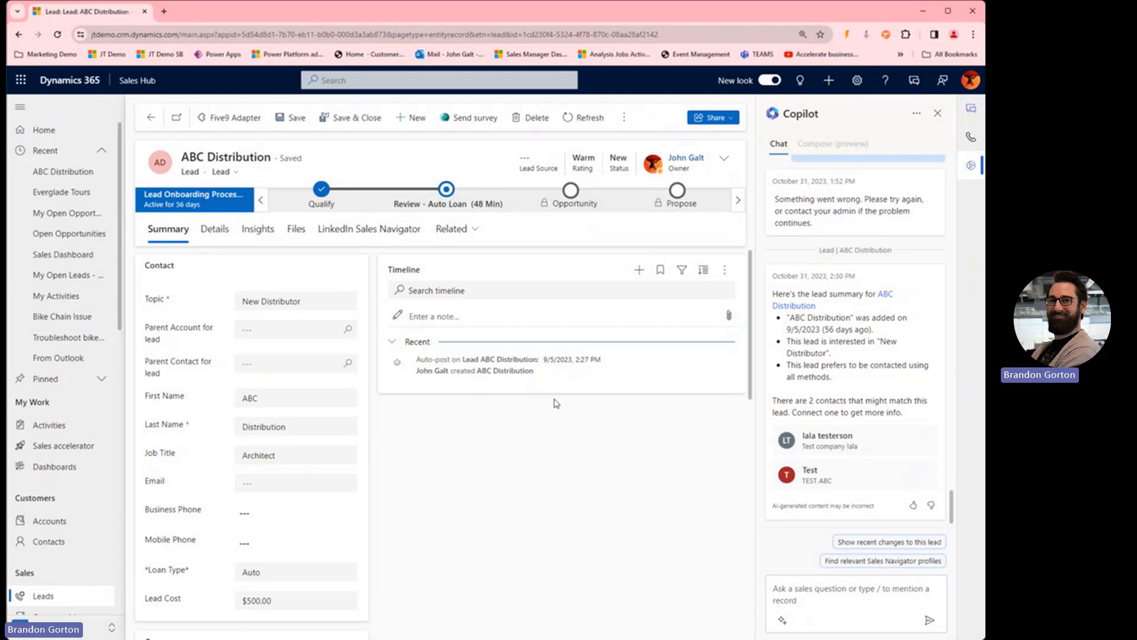
mouse_move(616, 457)
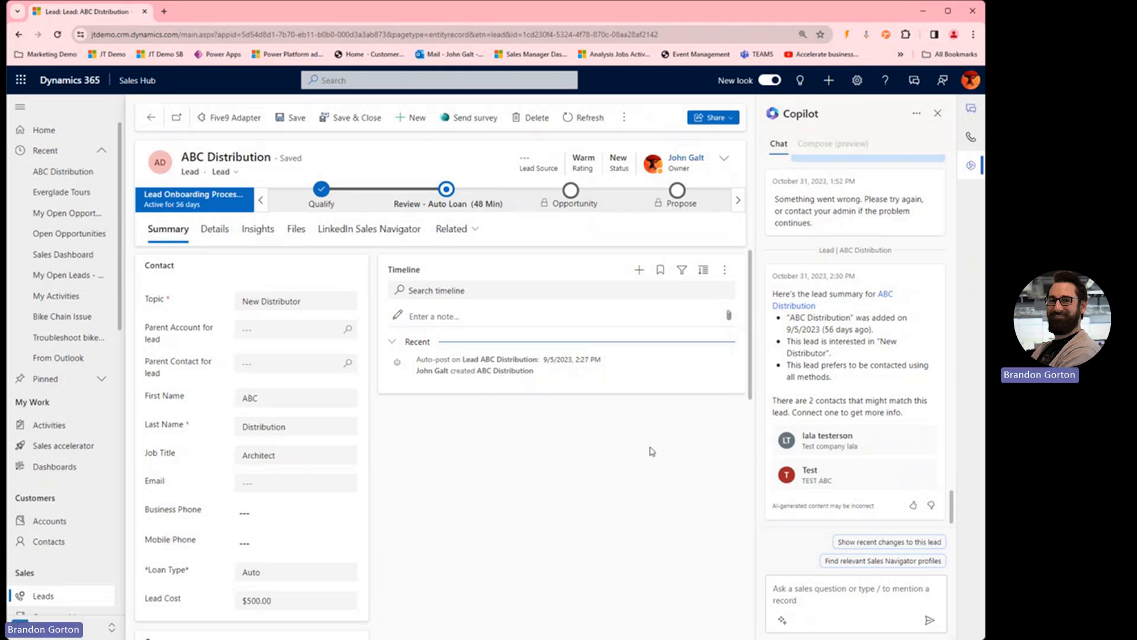
mouse_move(454, 513)
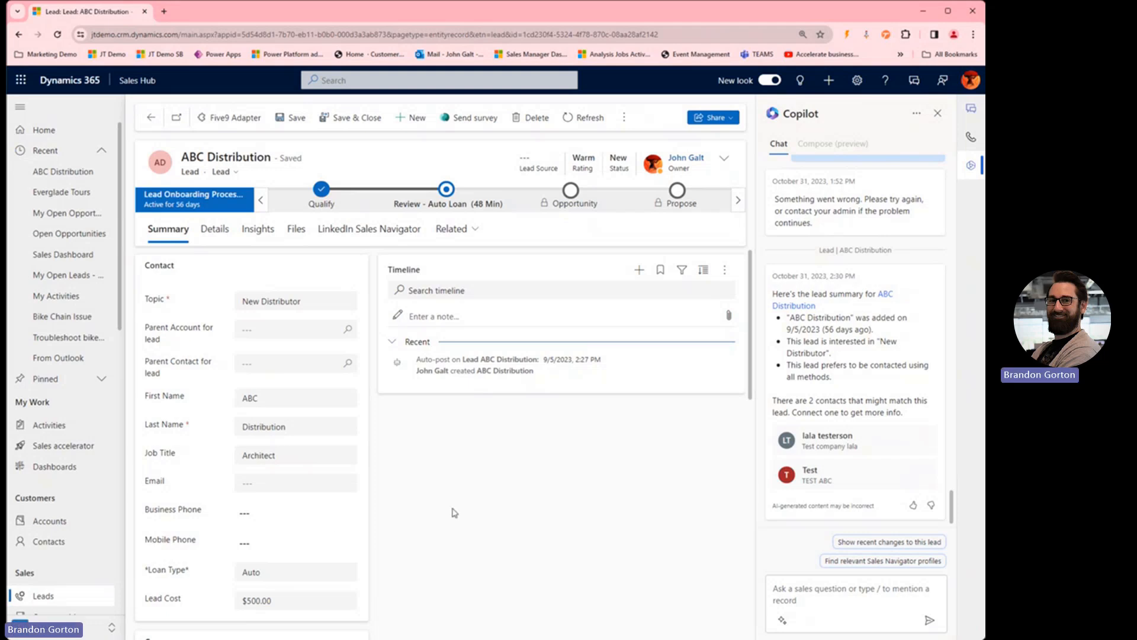
mouse_move(803, 420)
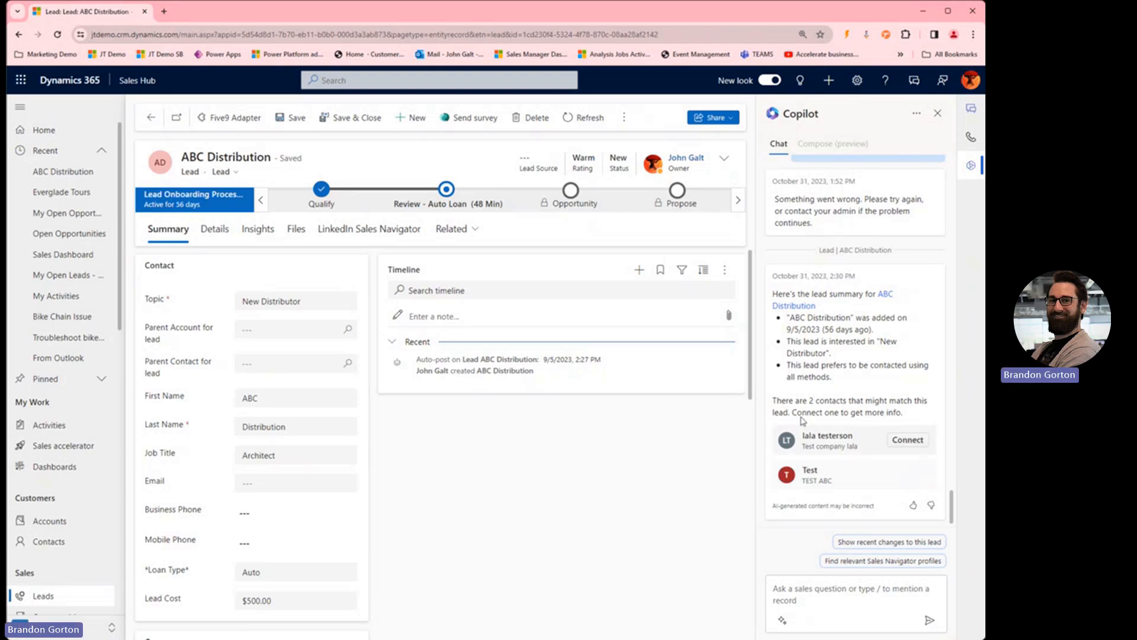
mouse_move(919, 253)
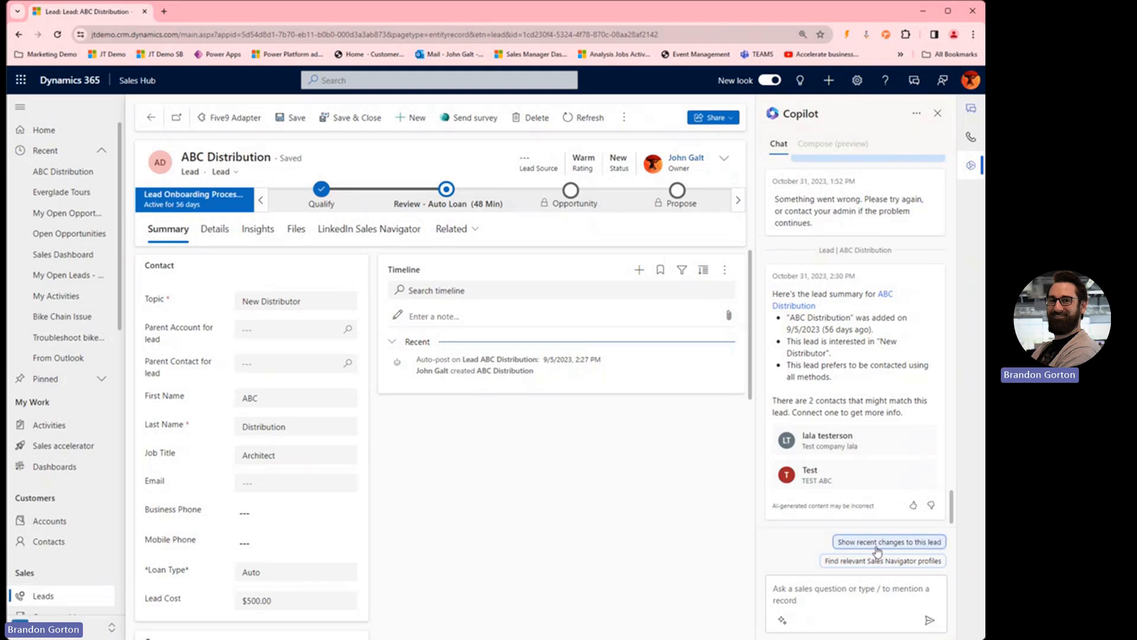
mouse_move(943, 522)
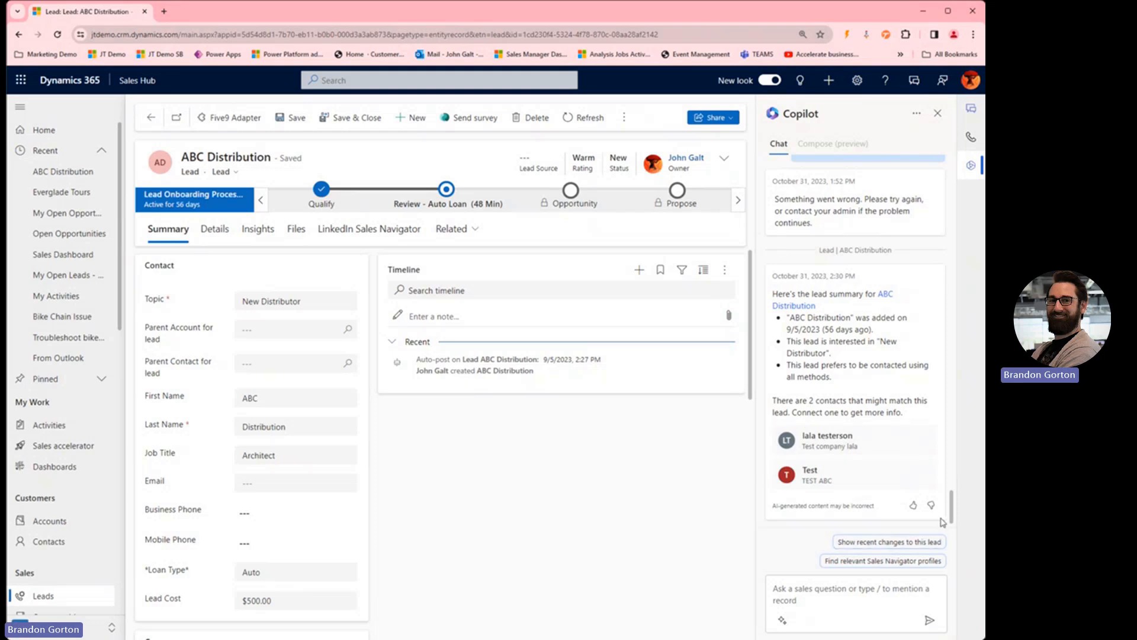
mouse_move(892, 342)
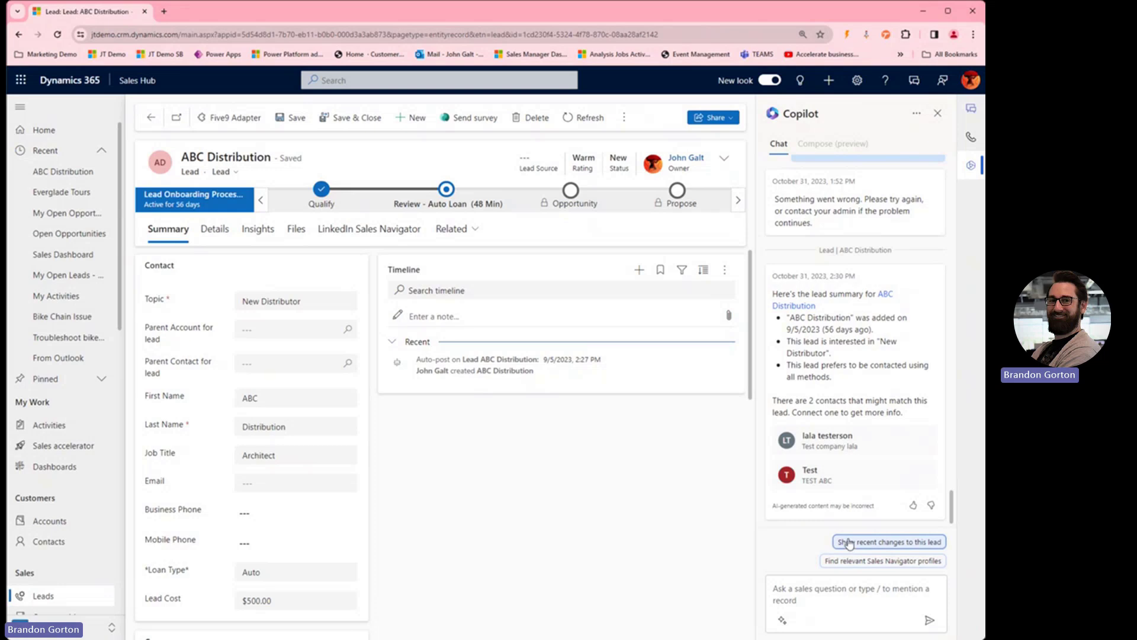
Ask Copilot to show recent changes to the ABC Distribution lead since last login
click(888, 542)
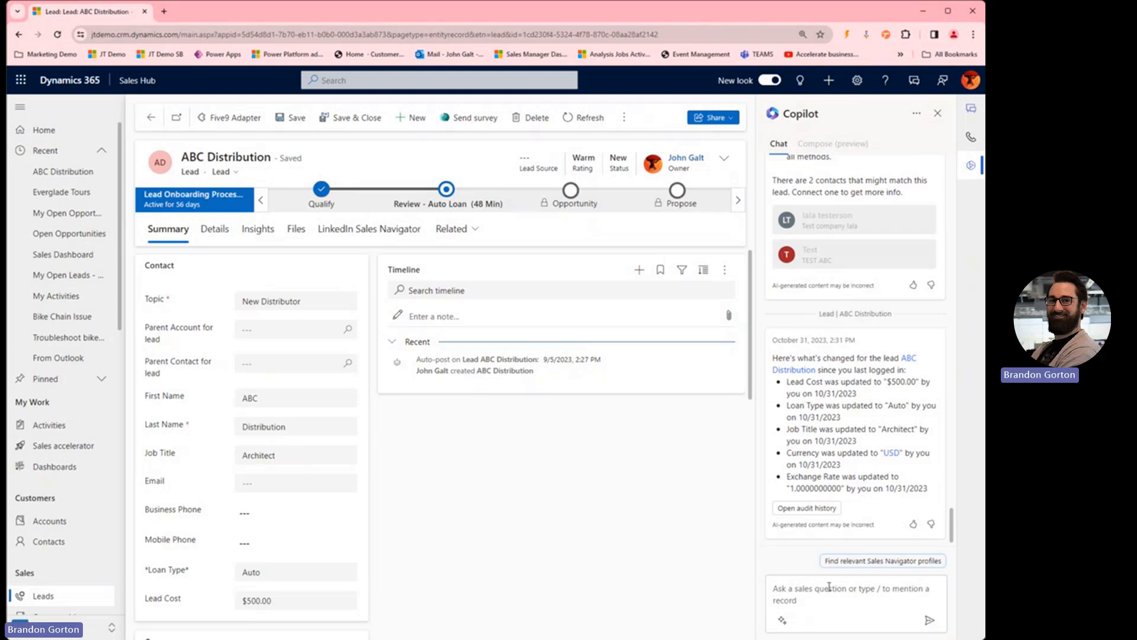
Reveal Copilot's suggested requests list from the chat input box
click(855, 595)
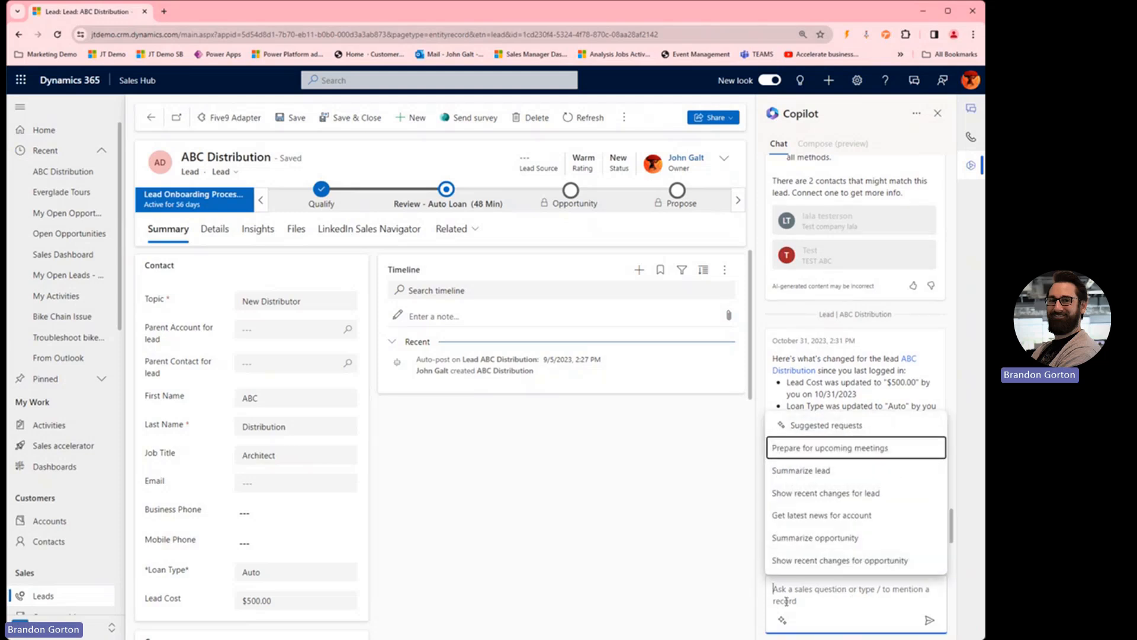
mouse_move(874, 451)
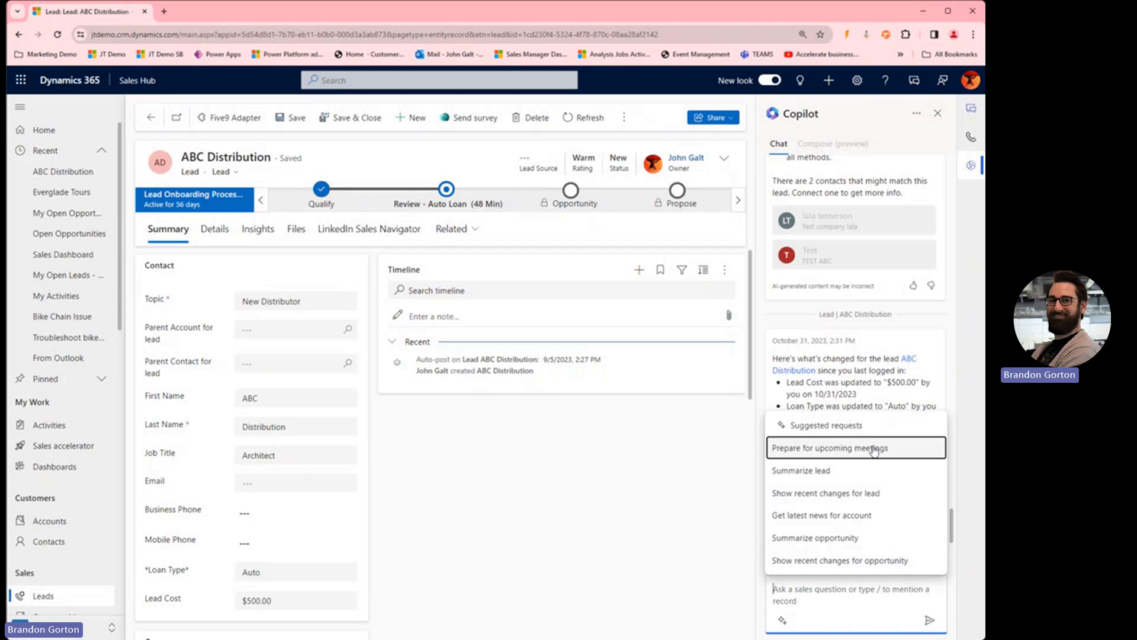
mouse_move(878, 474)
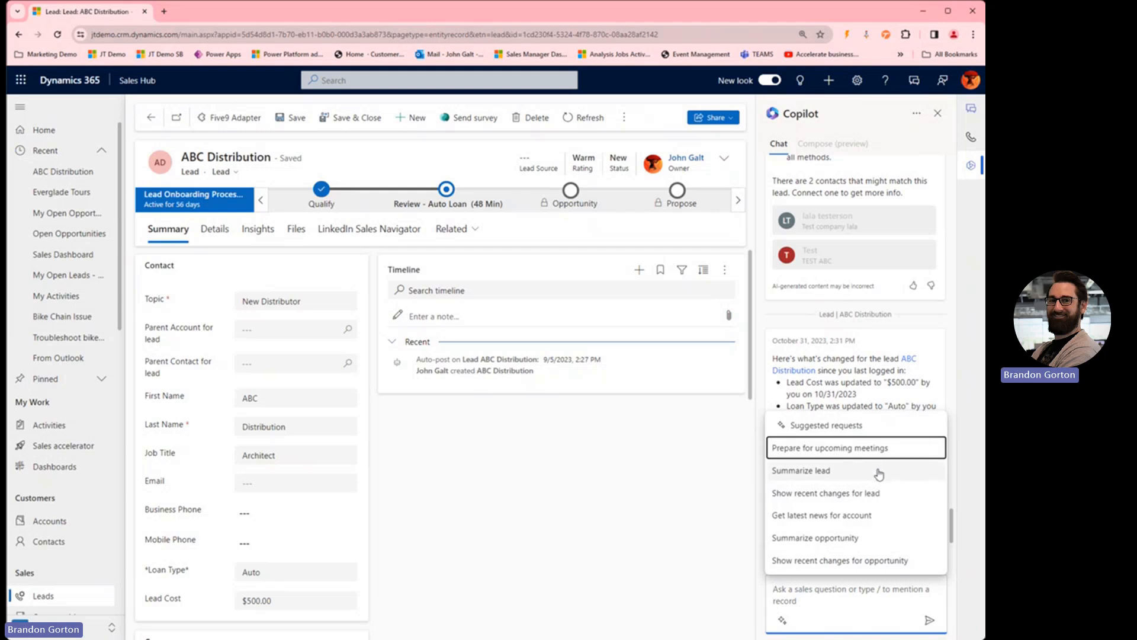
mouse_move(868, 499)
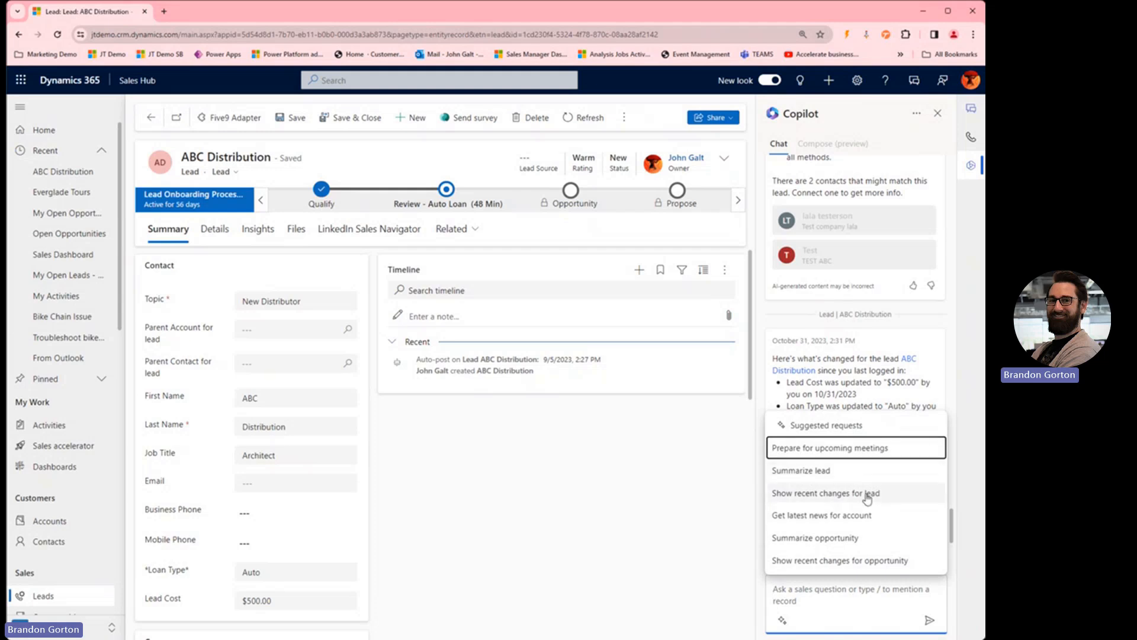
mouse_move(882, 523)
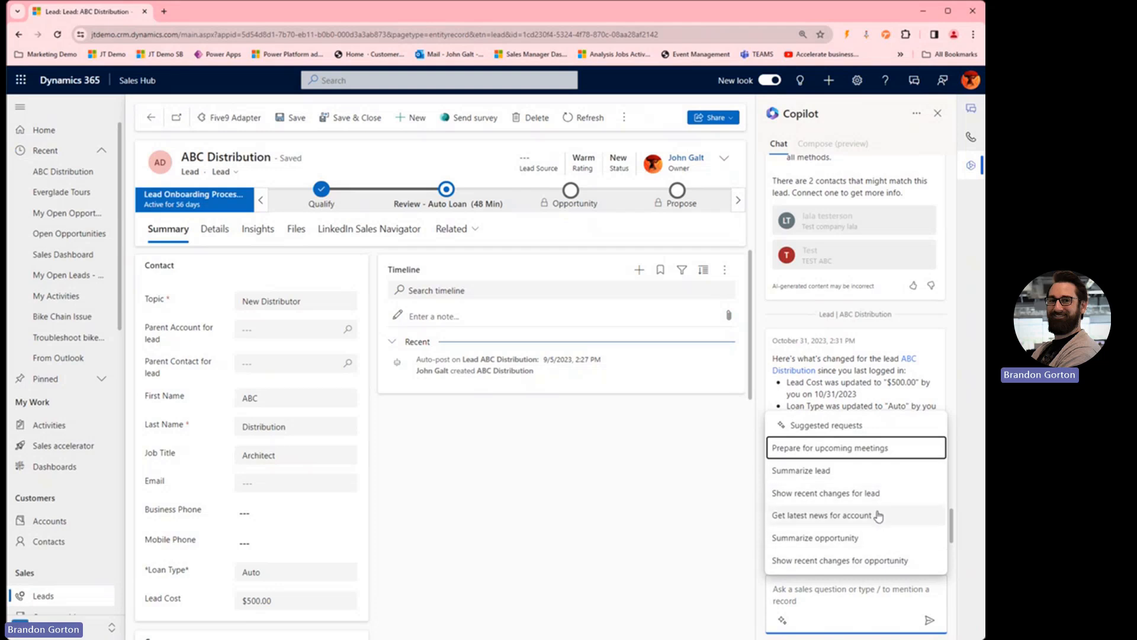
mouse_move(868, 516)
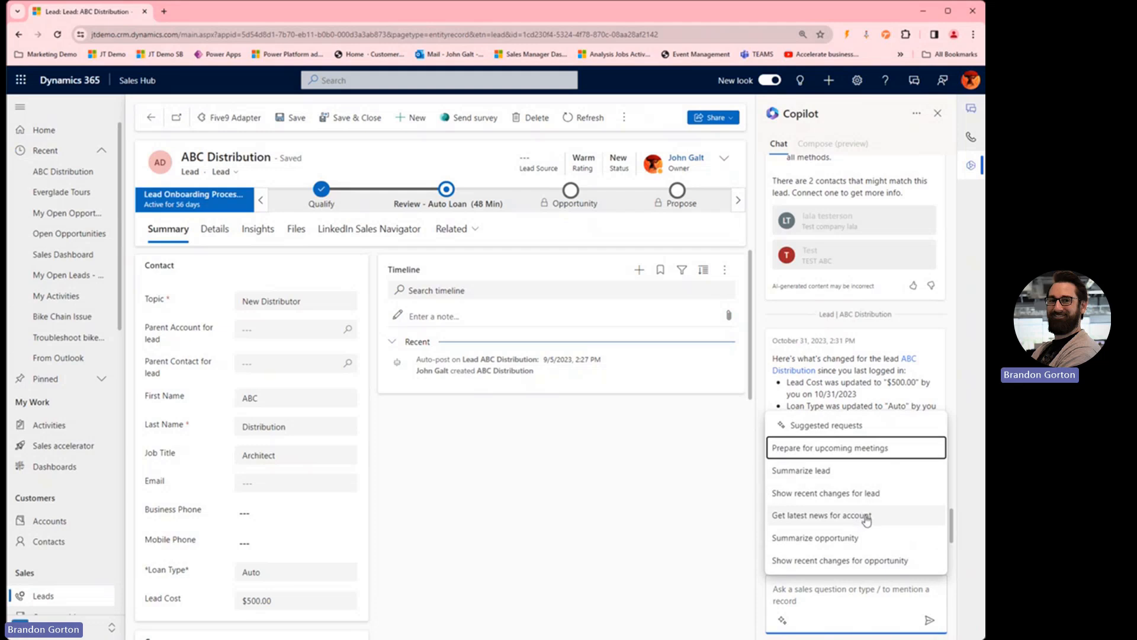
Search 'journey' in the lead's Parent Account lookup to find JourneyTEAM
click(290, 328)
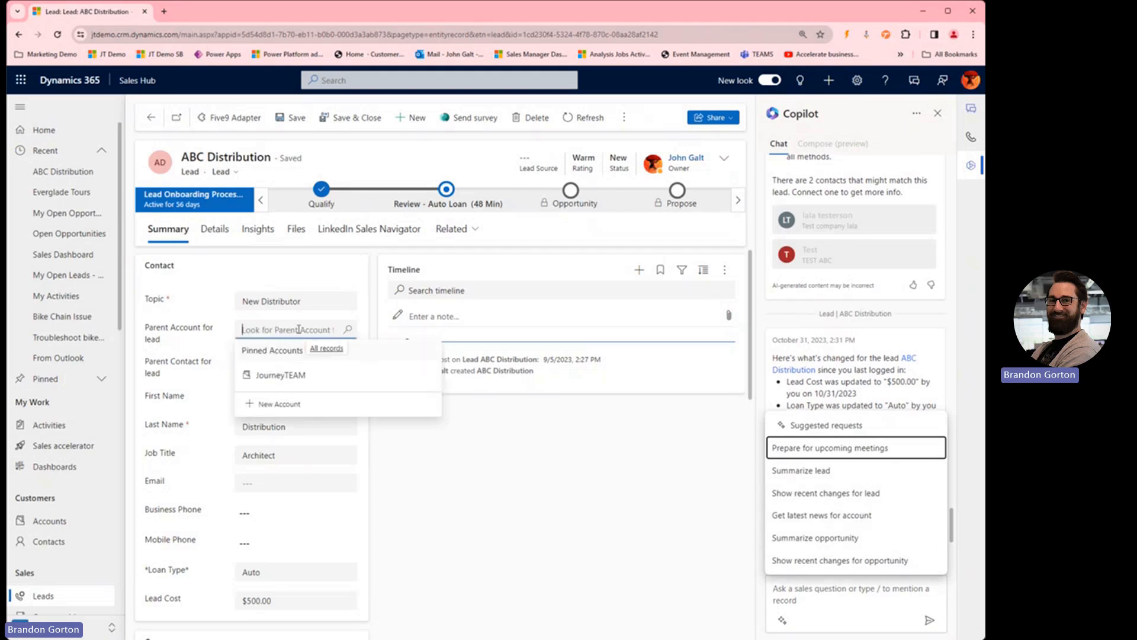
text(journeyTEAM)
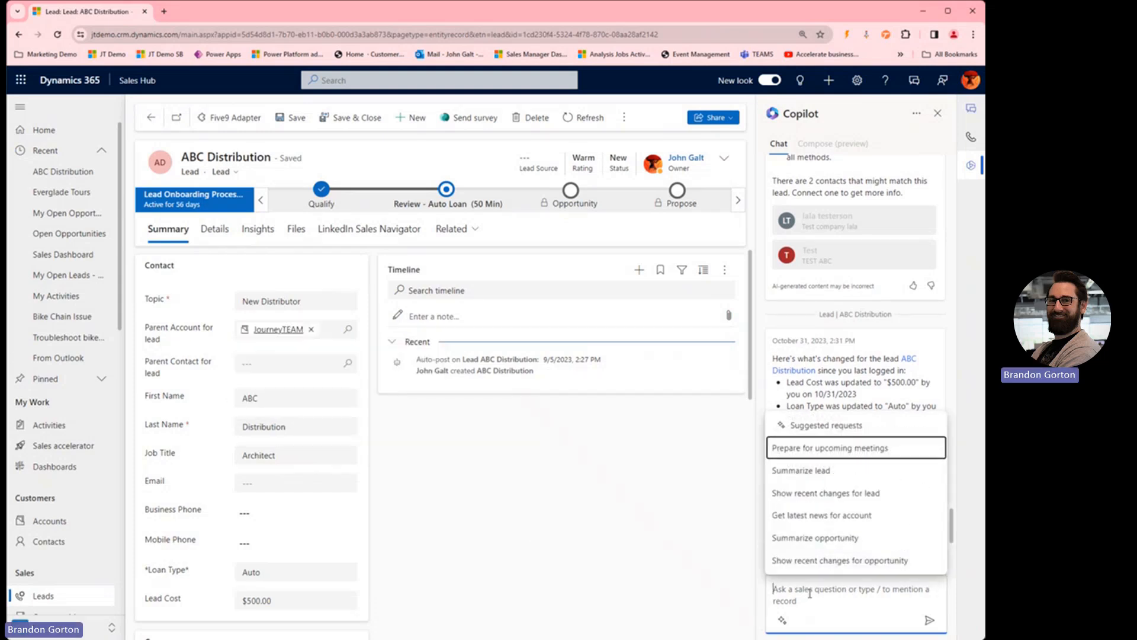
mouse_move(838, 530)
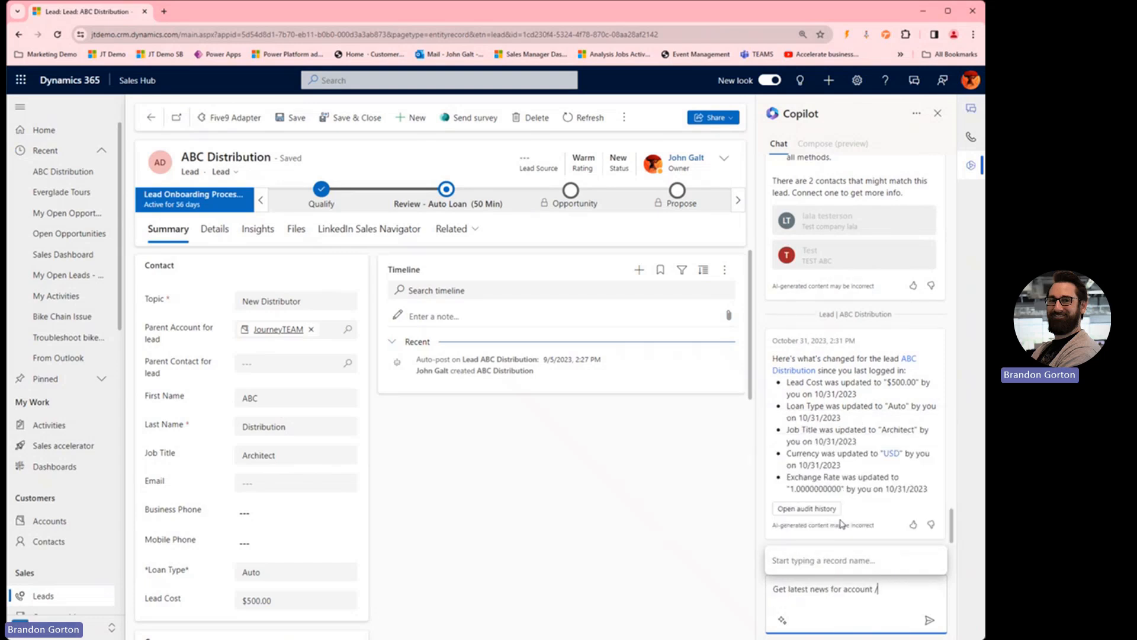
Fill the Copilot news request with the JourneyTEAM account record
text(journ)
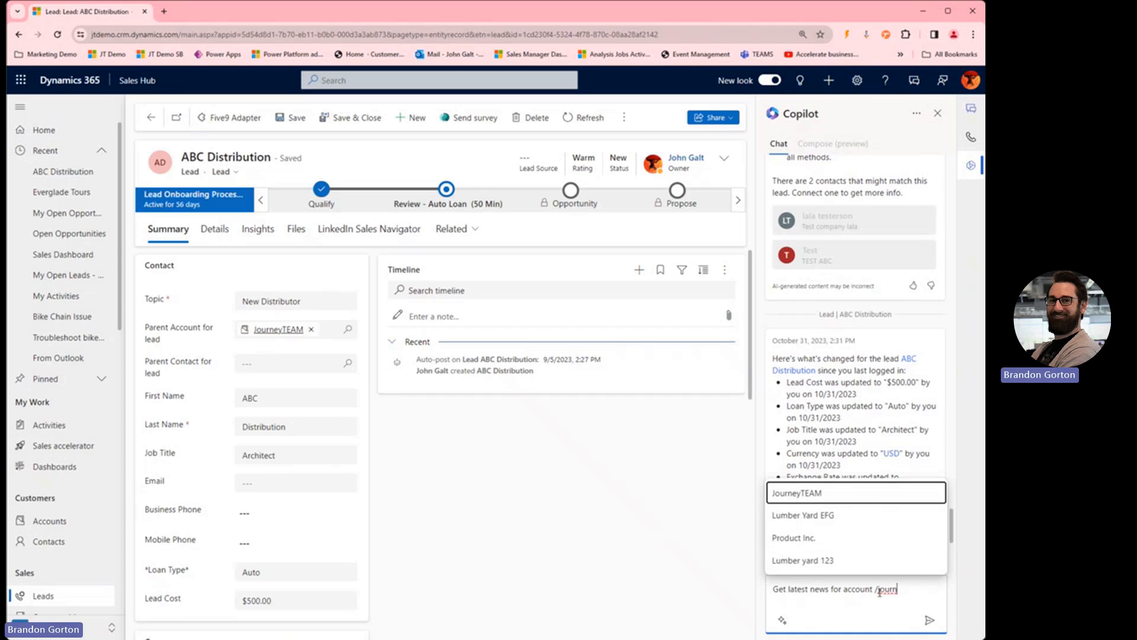
mouse_move(830, 499)
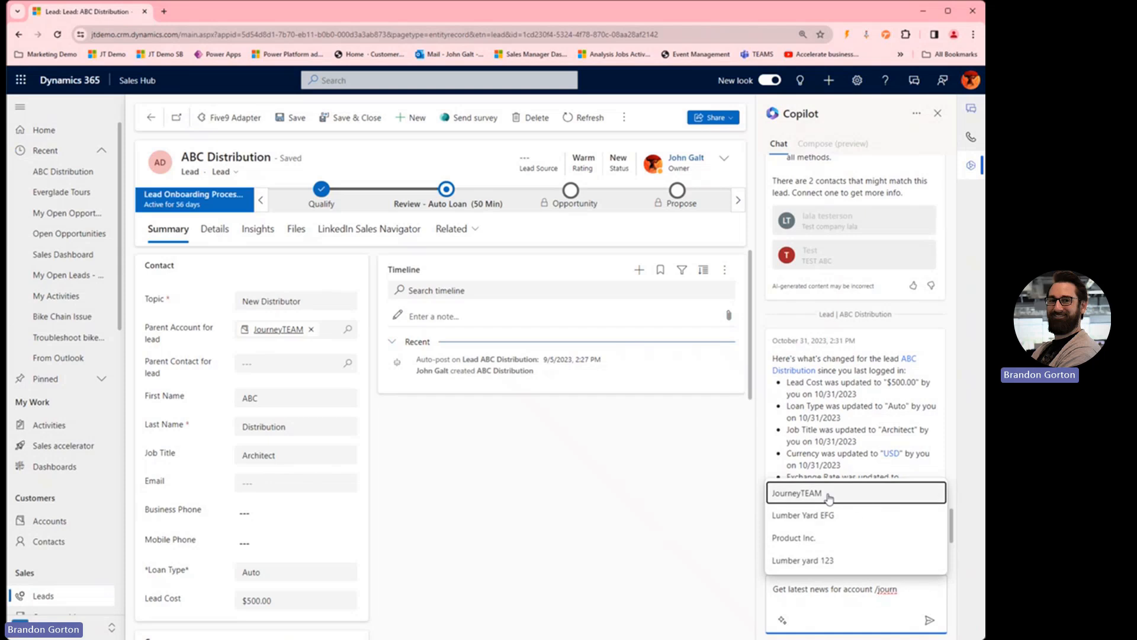
click(801, 493)
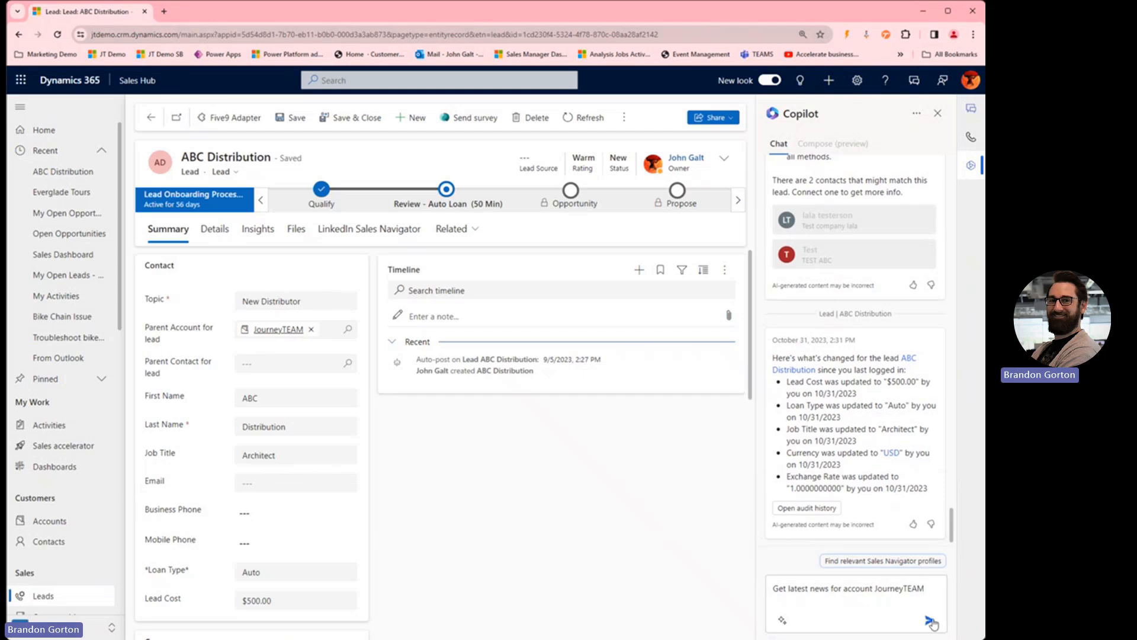
Send the 'Get latest news for account JourneyTEAM' request to Copilot
click(935, 624)
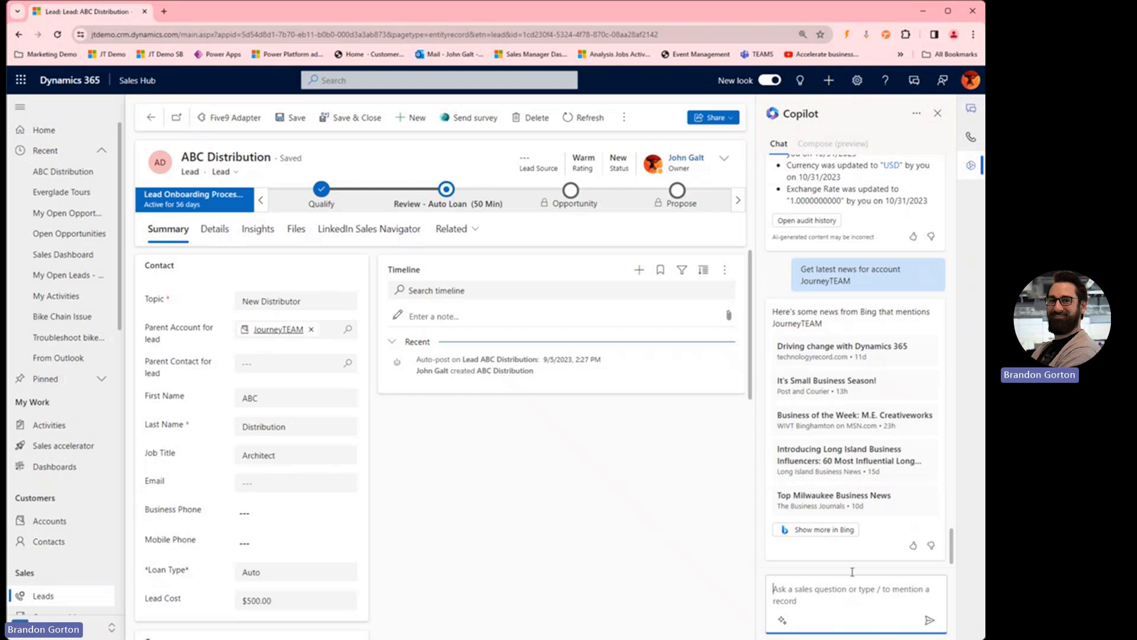
mouse_move(897, 422)
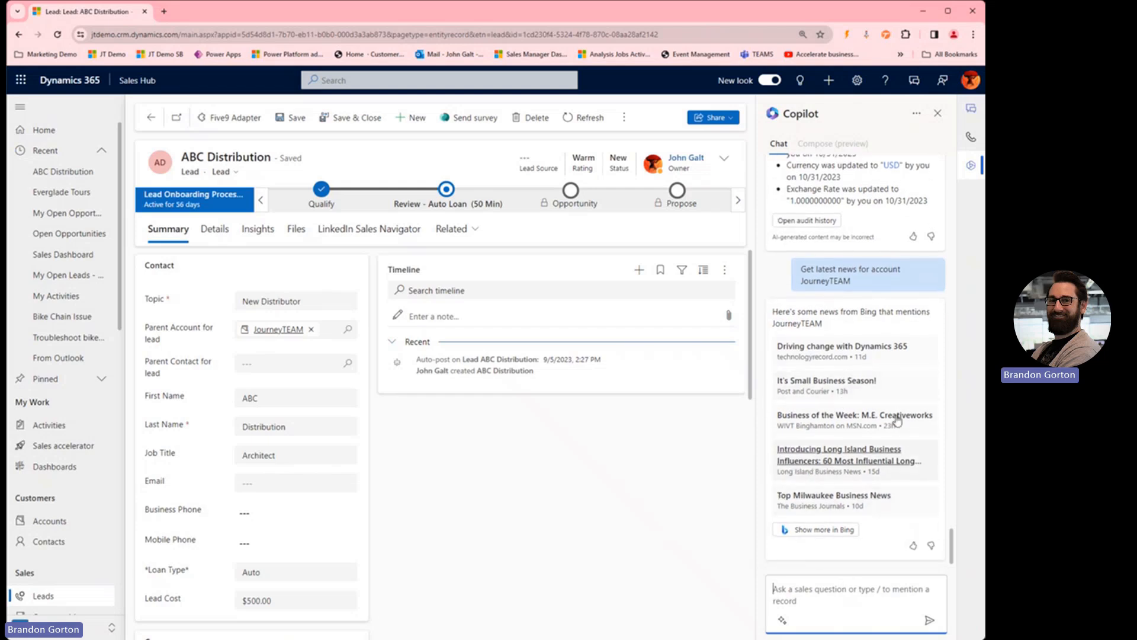